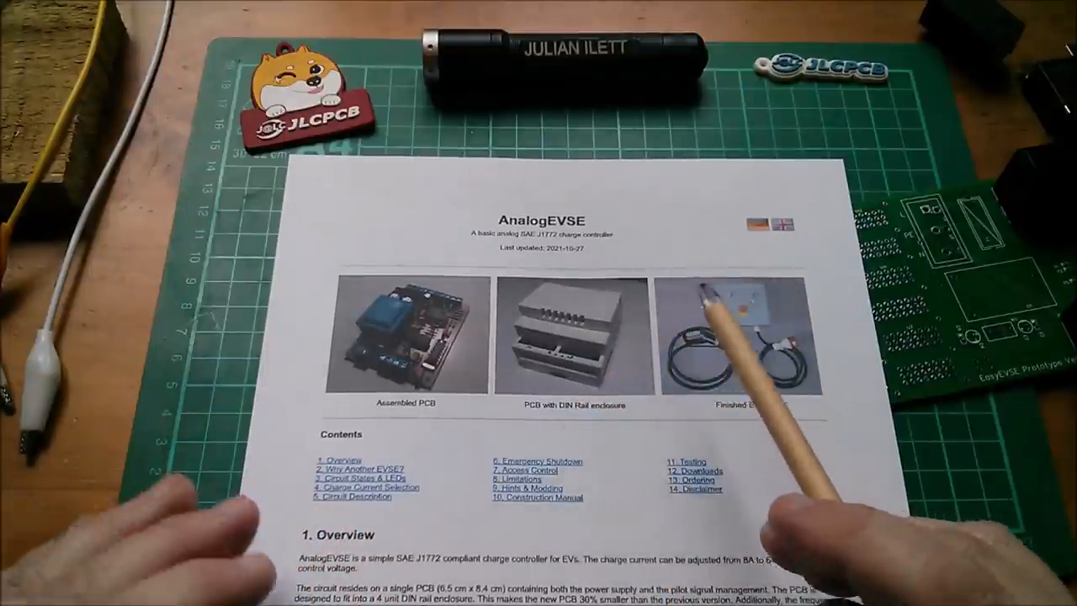
mouse_move(884, 387)
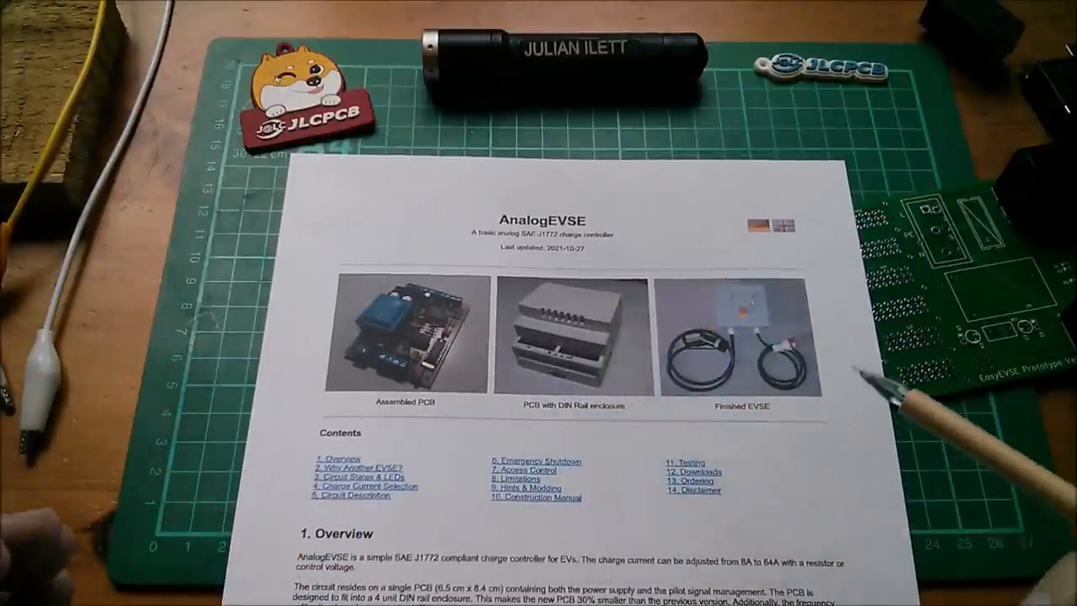